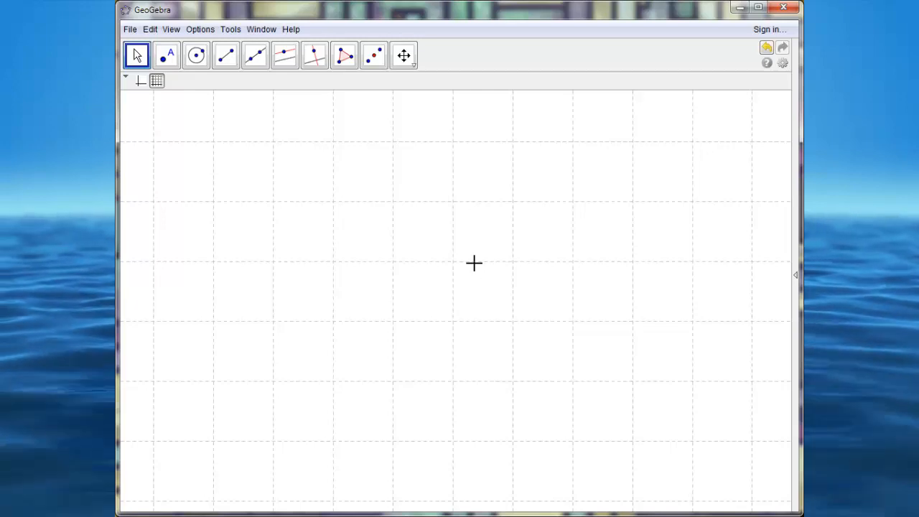
# - Draw a three-point scalene triangle and drag its top vertex into a lopsided shape
pyautogui.click(343, 54)
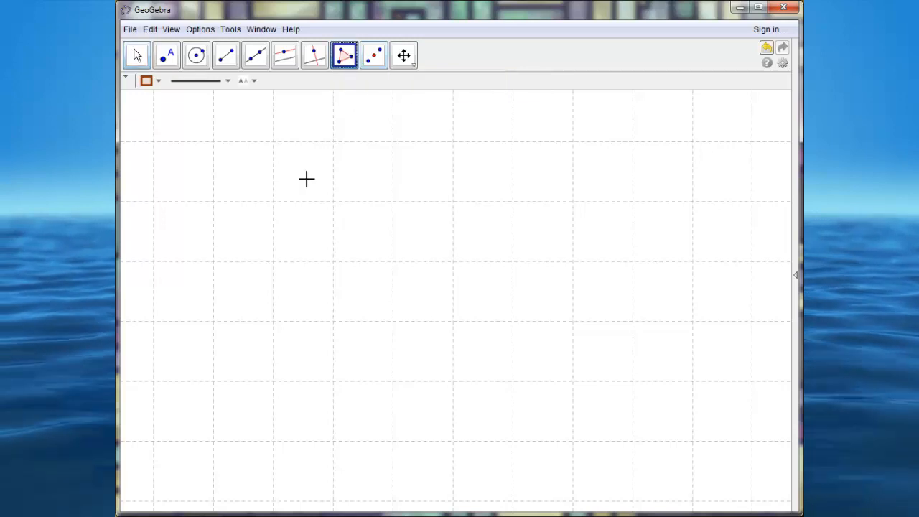
pyautogui.moveTo(320, 339)
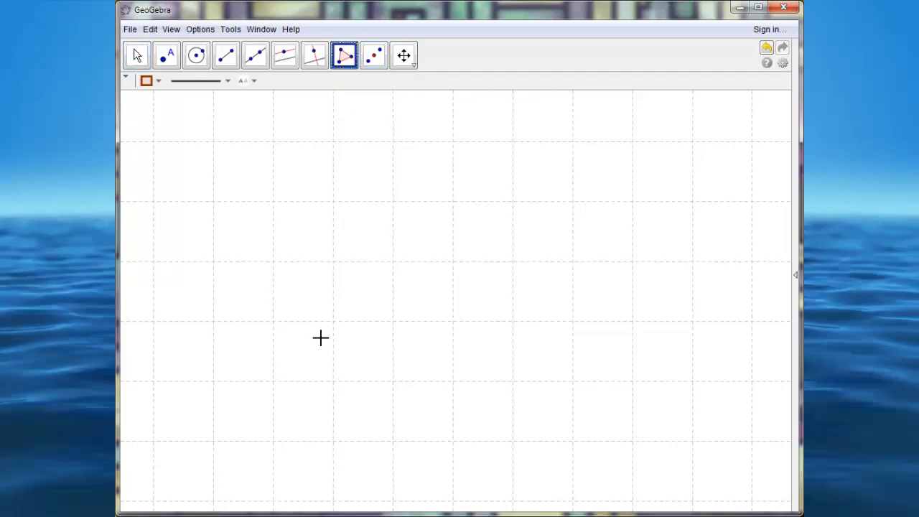
pyautogui.moveTo(337, 333)
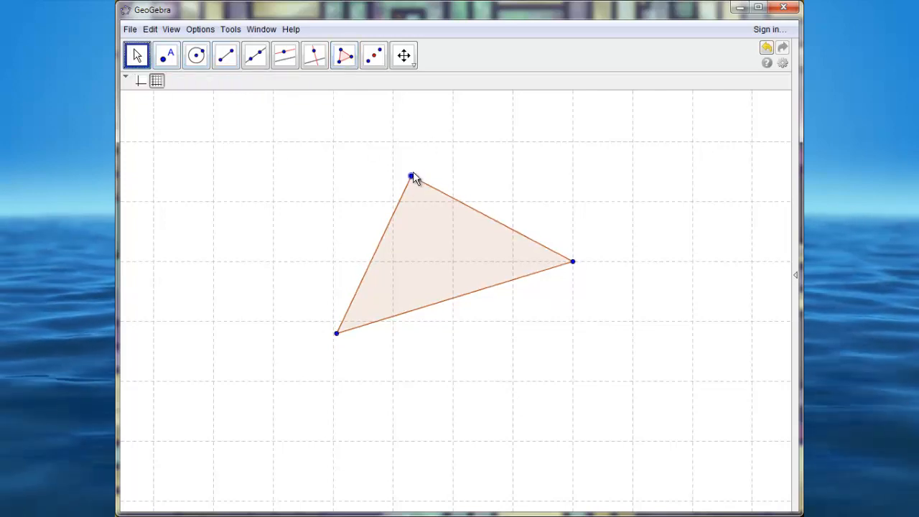
pyautogui.moveTo(411, 177); pyautogui.dragTo(359, 217)
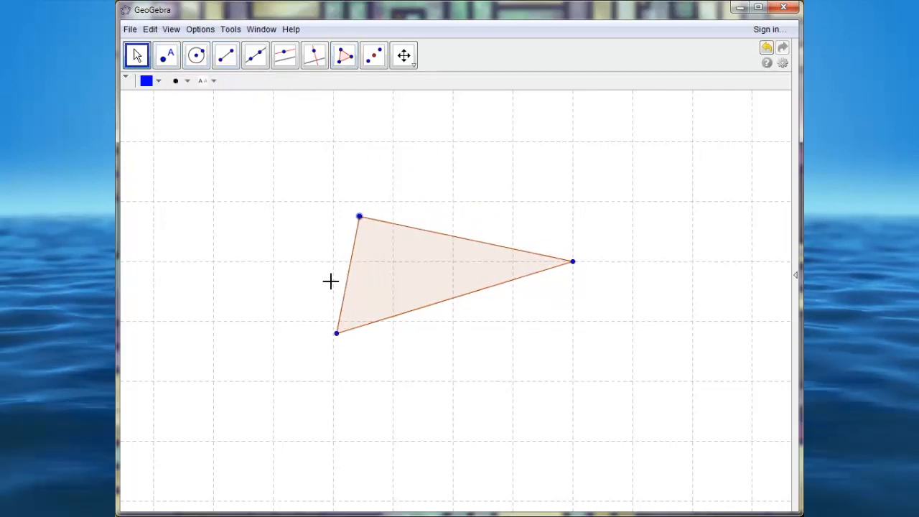
pyautogui.moveTo(359, 217); pyautogui.dragTo(376, 203)
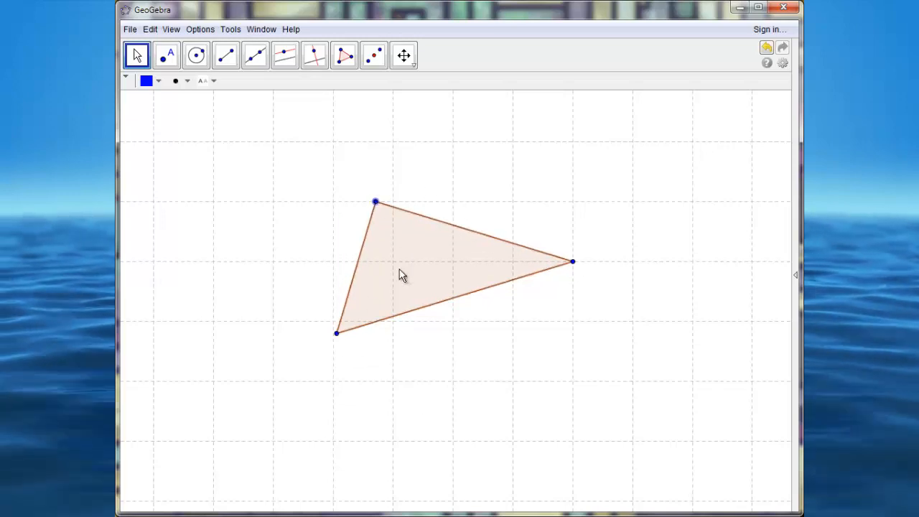
pyautogui.moveTo(380, 260)
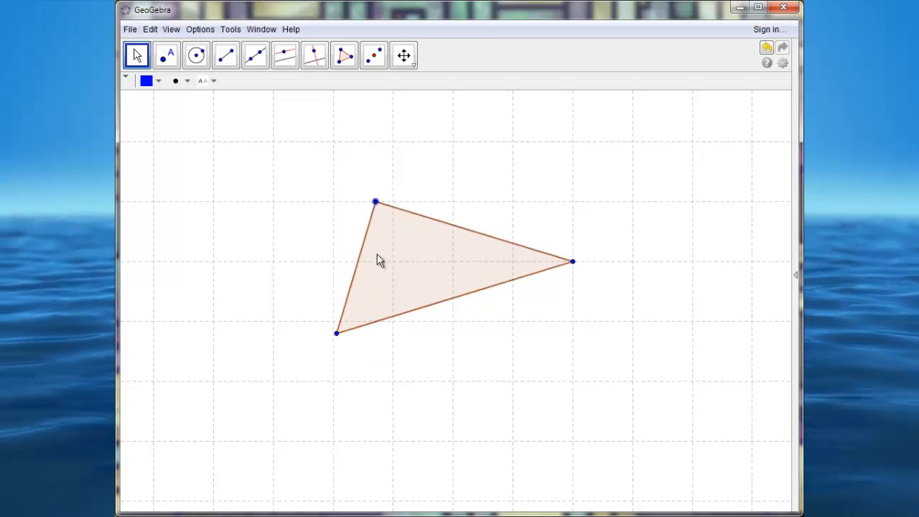
pyautogui.moveTo(488, 281)
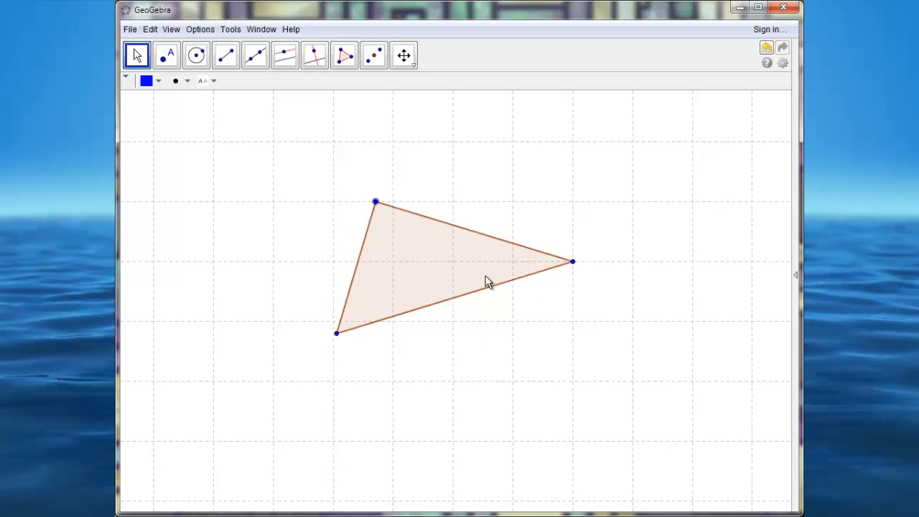
pyautogui.moveTo(419, 341)
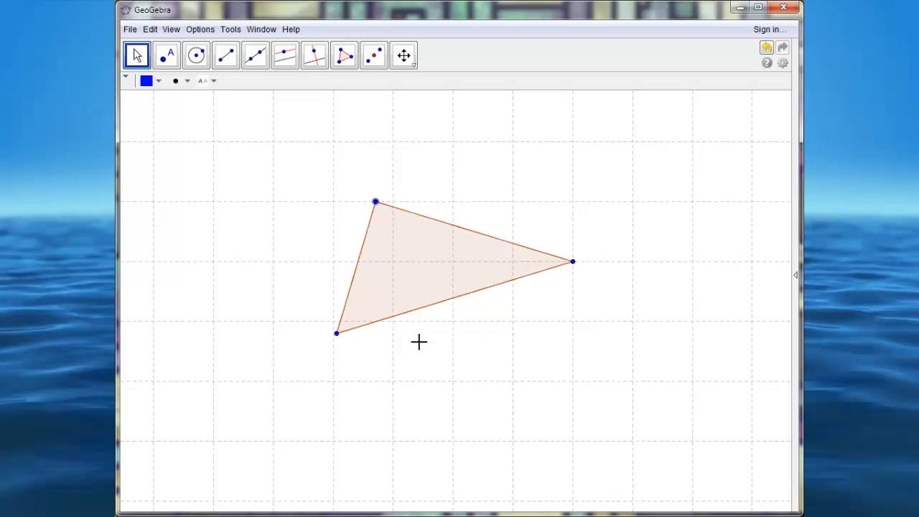
# - Place a point on the triangle's left side and one on its bottom side
pyautogui.click(166, 54)
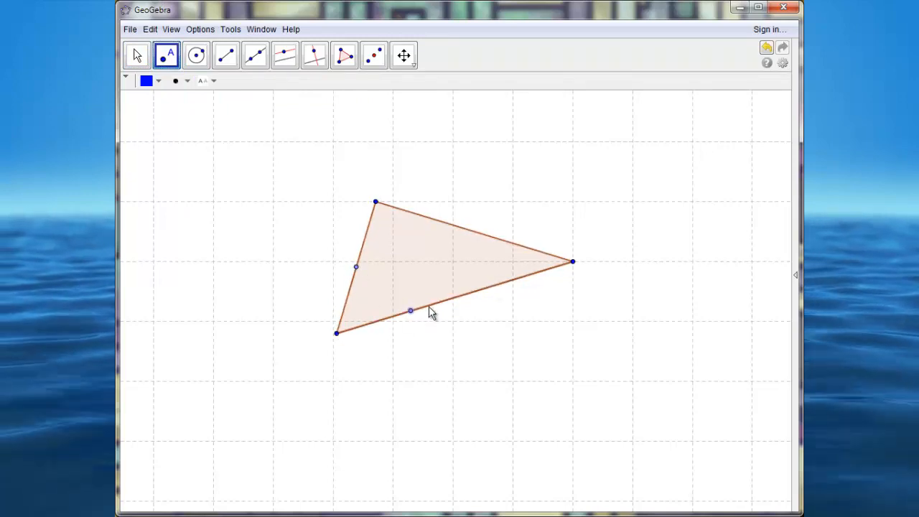
pyautogui.moveTo(387, 265)
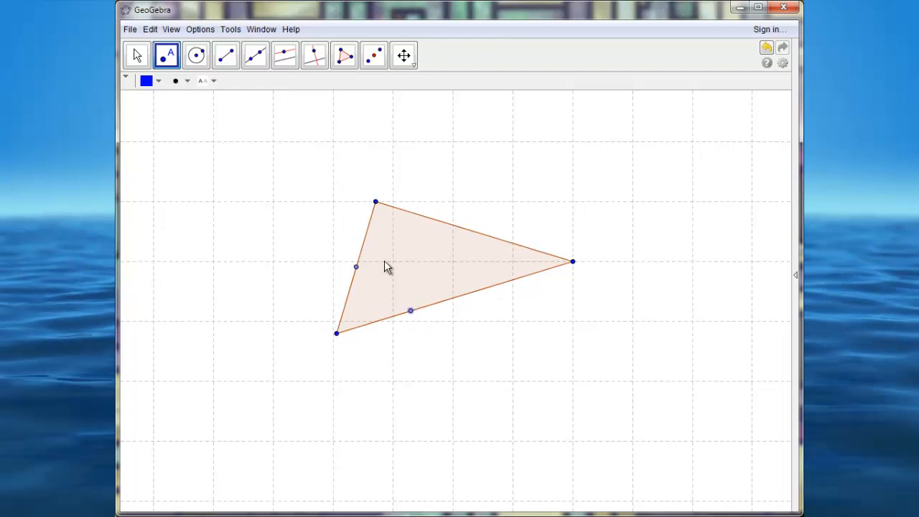
pyautogui.moveTo(436, 194)
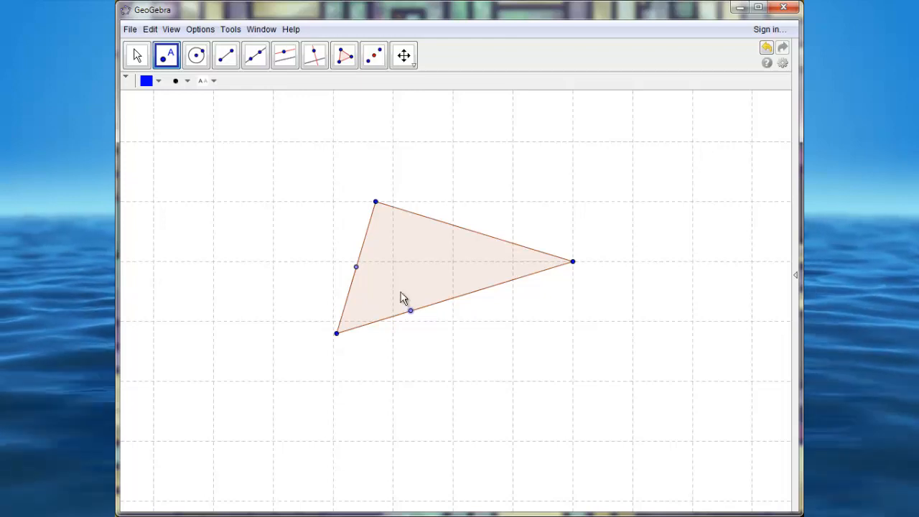
pyautogui.moveTo(357, 276)
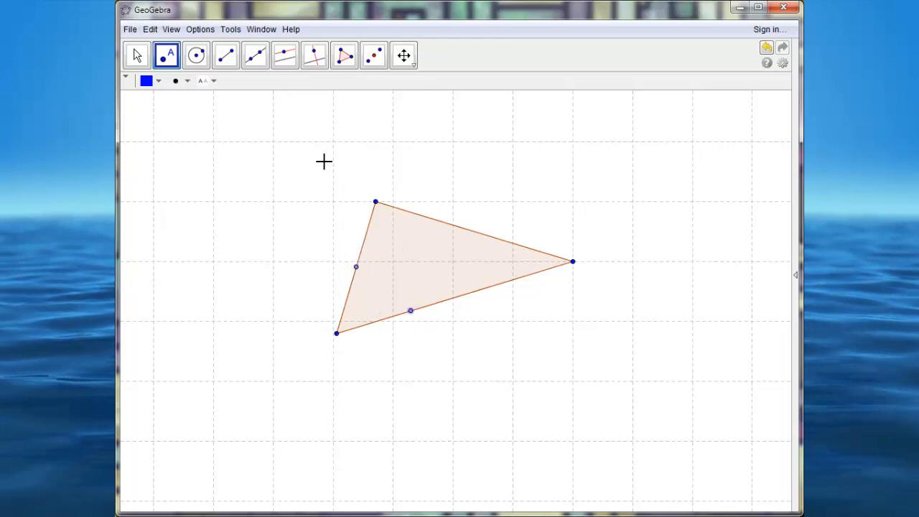
# - Draw circles about the two side points, mark their crossing, and join the three points into a small equilateral triangle
pyautogui.click(196, 54)
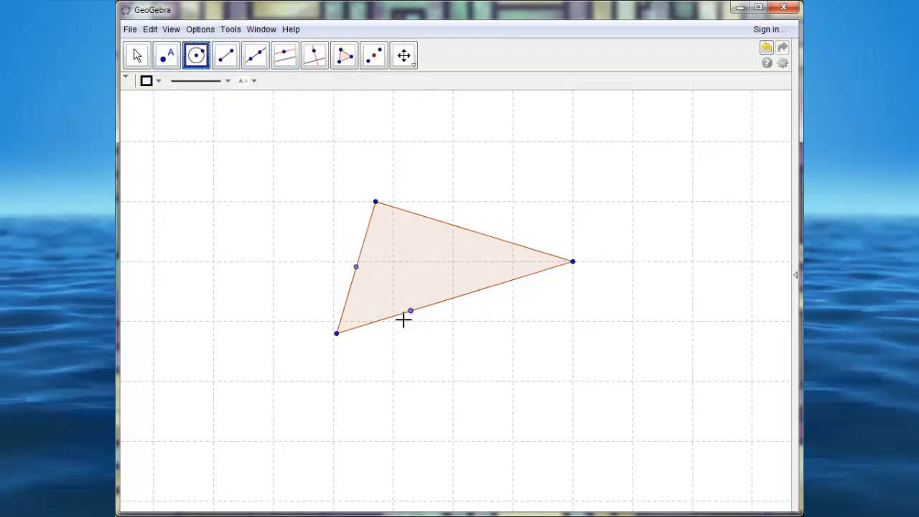
pyautogui.click(356, 267)
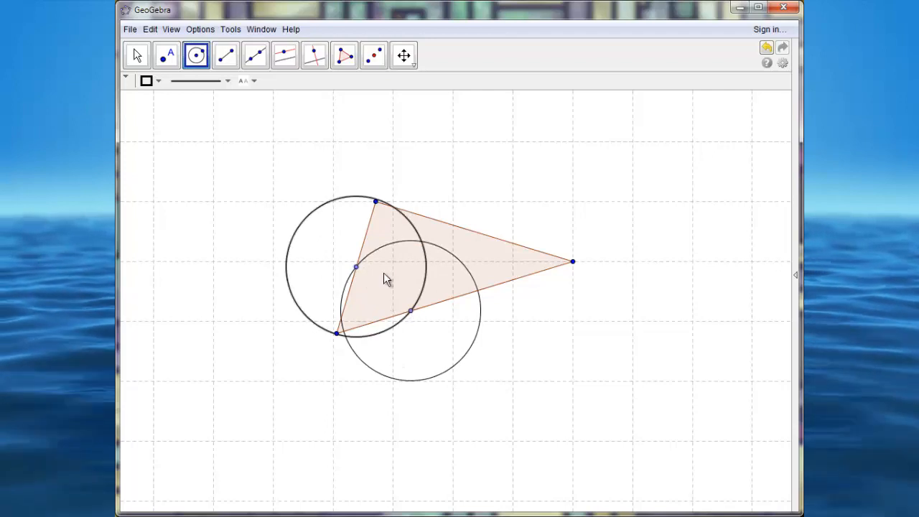
pyautogui.click(166, 54)
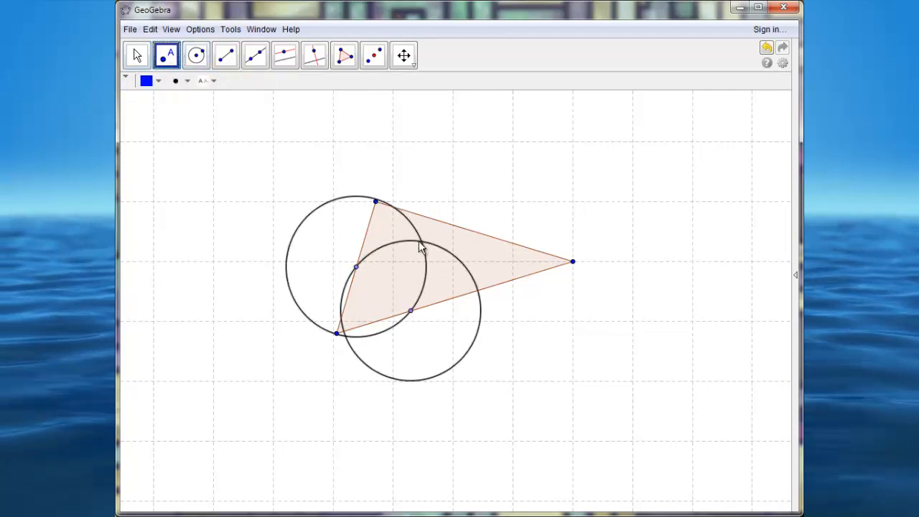
pyautogui.moveTo(195, 54)
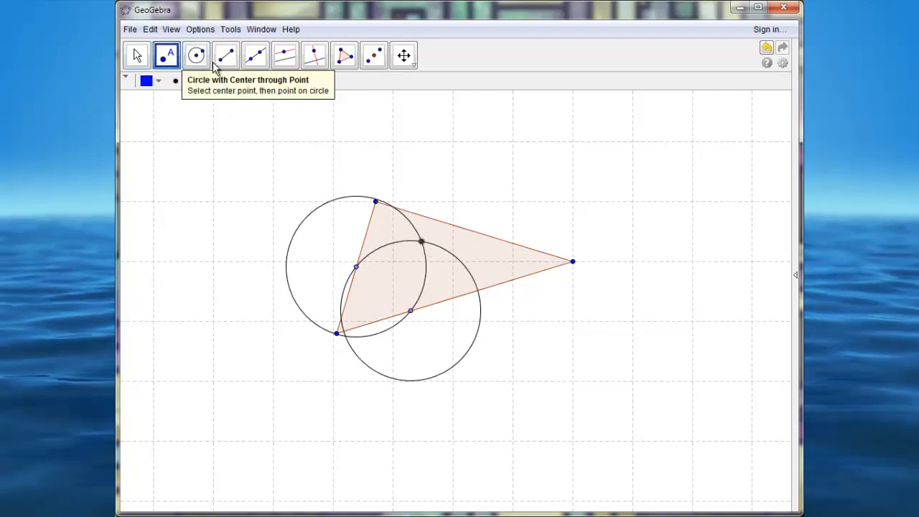
pyautogui.click(343, 54)
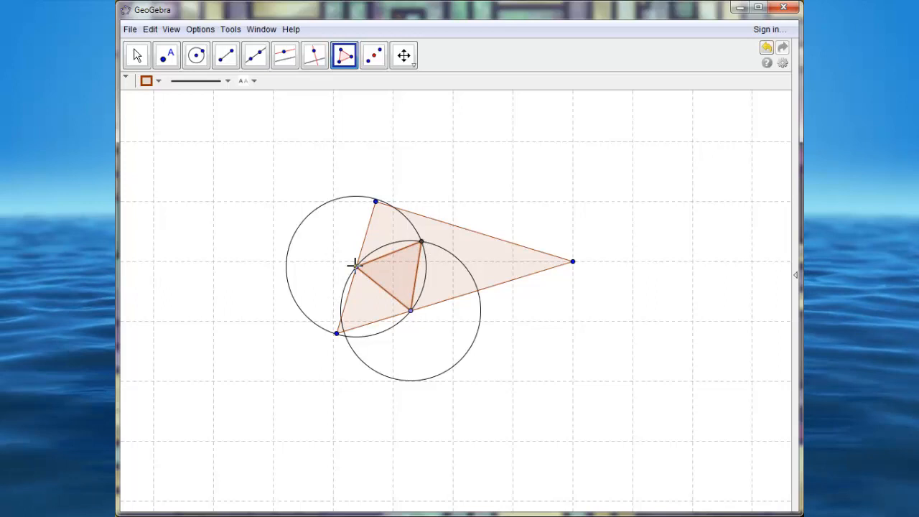
pyautogui.click(137, 55)
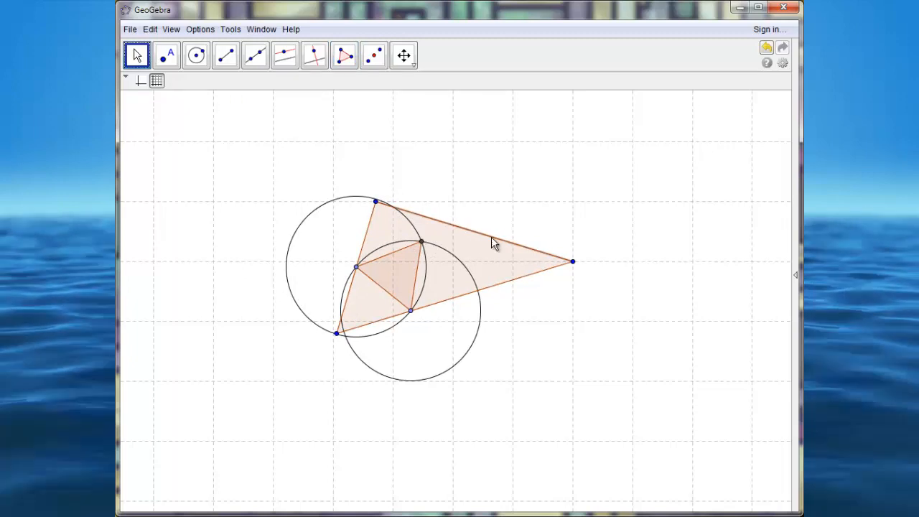
pyautogui.moveTo(356, 229)
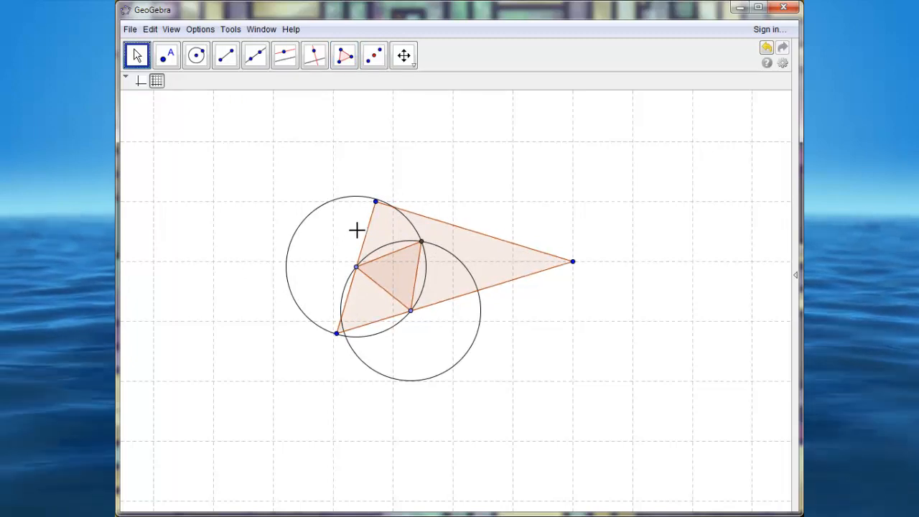
pyautogui.moveTo(353, 218)
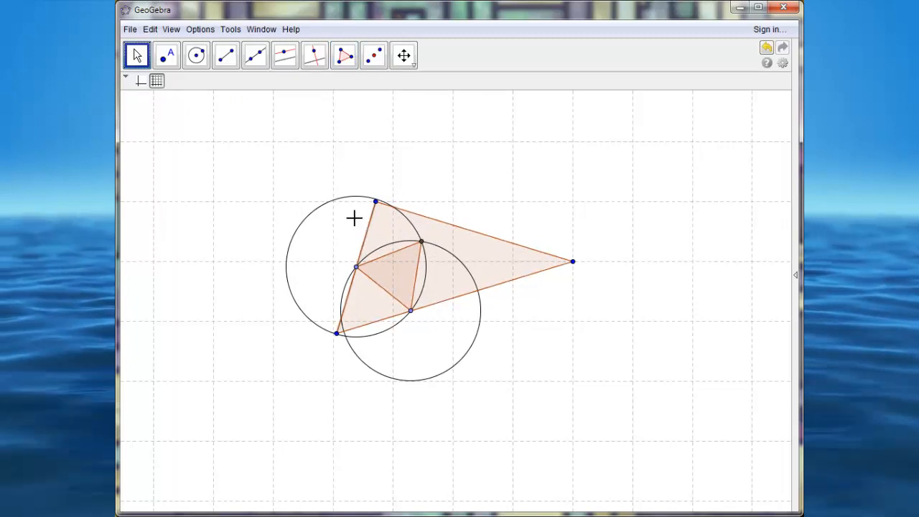
pyautogui.moveTo(483, 290)
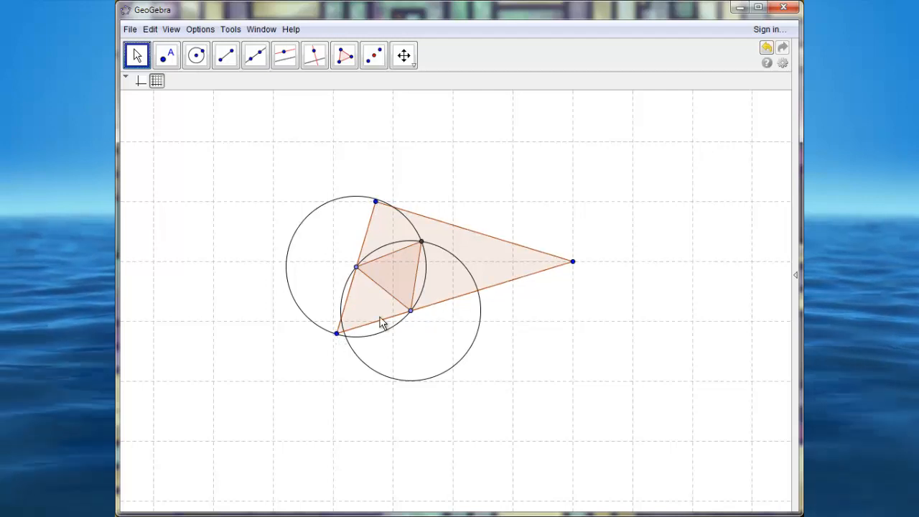
pyautogui.moveTo(419, 241)
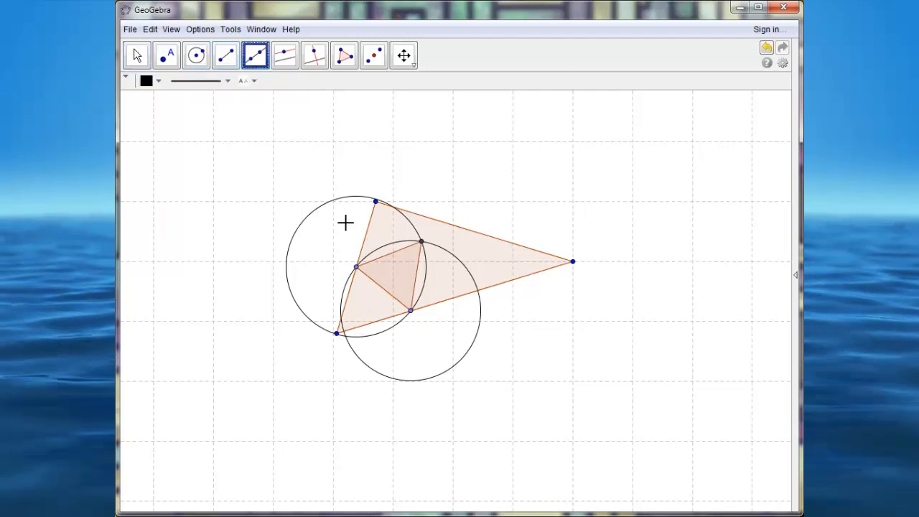
# - Draw a line from the lower-left vertex through the inner apex and mark its meeting with the top side
pyautogui.click(337, 333)
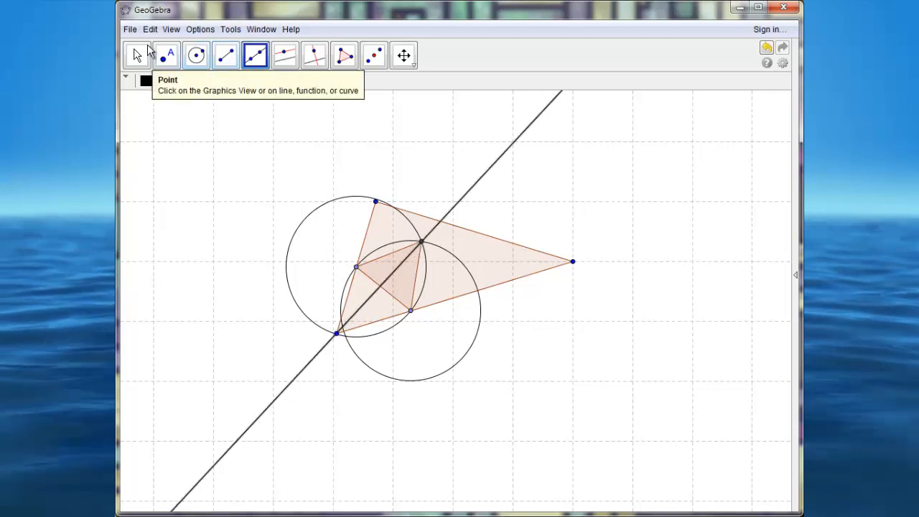
pyautogui.click(166, 54)
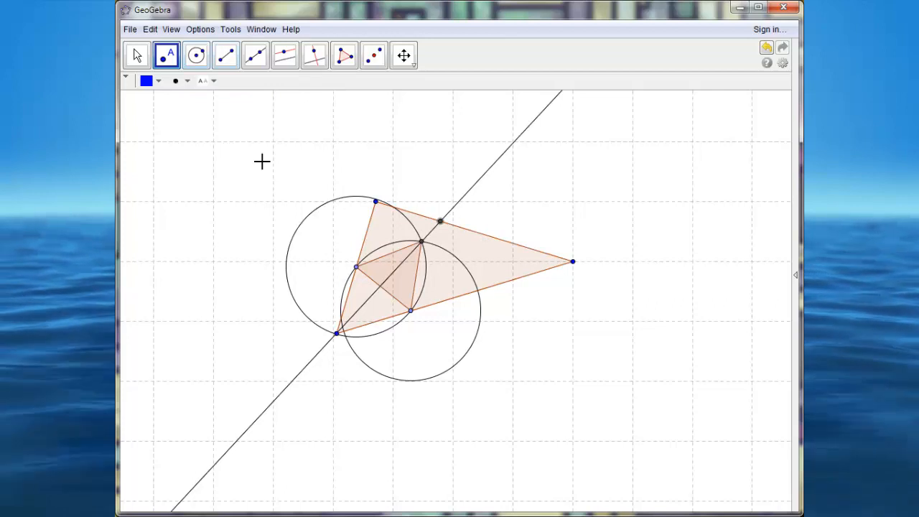
# - Draw two parallels through the top-side point to the inner triangle's apex sides
pyautogui.click(284, 55)
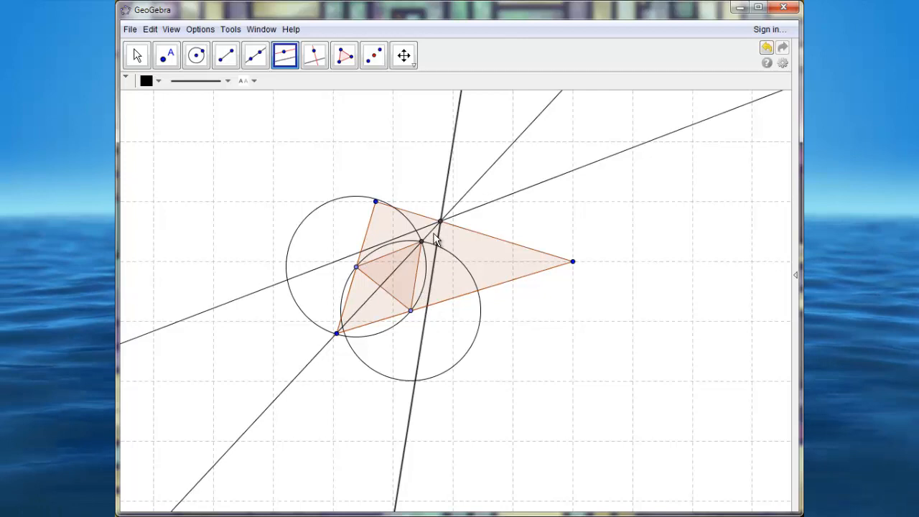
pyautogui.moveTo(446, 239)
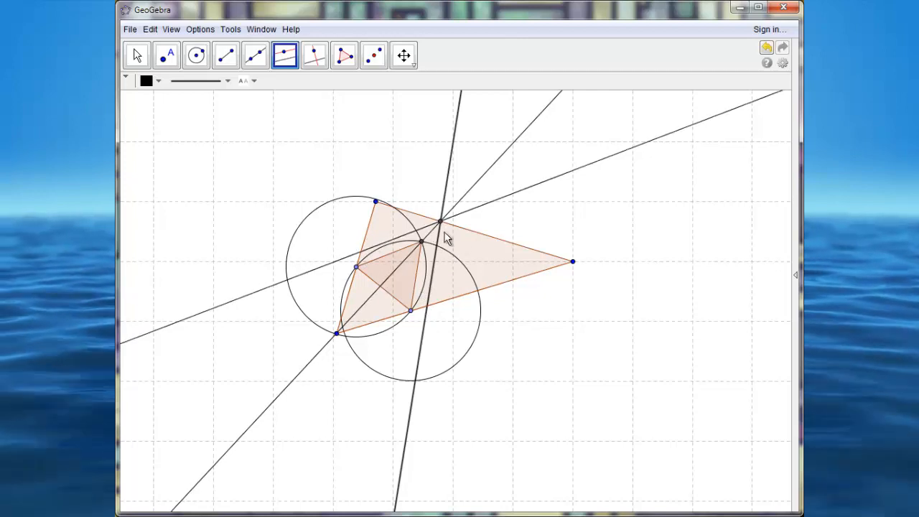
# - Mark the parallels' side intersections, join them into the inscribed triangle, and drag the bottom-side point to test
pyautogui.click(166, 55)
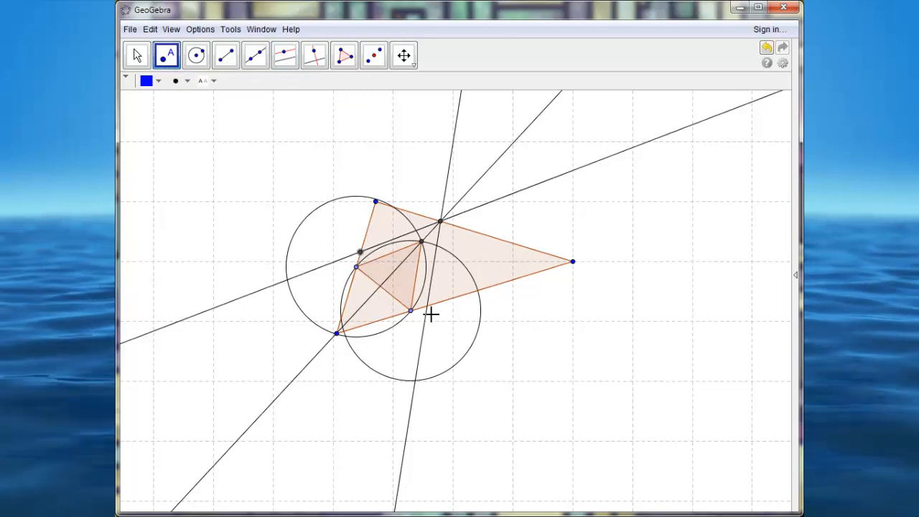
pyautogui.moveTo(425, 307)
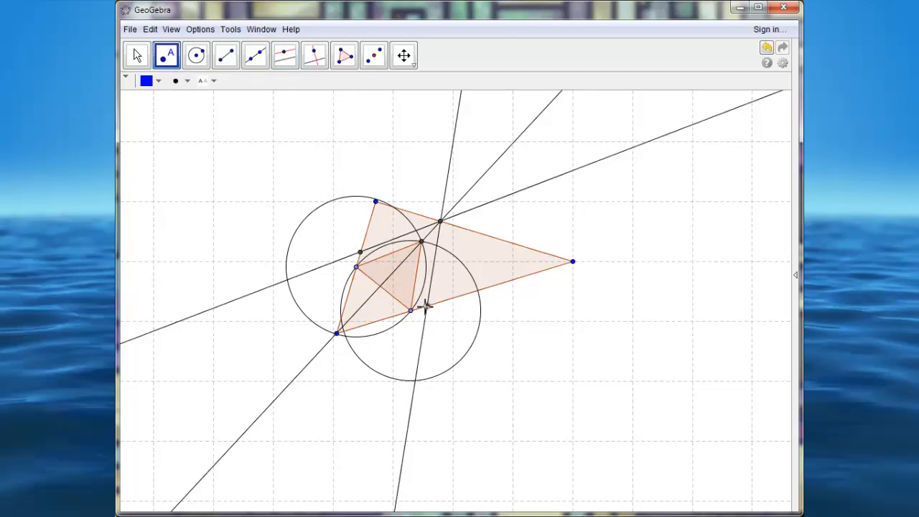
pyautogui.click(225, 54)
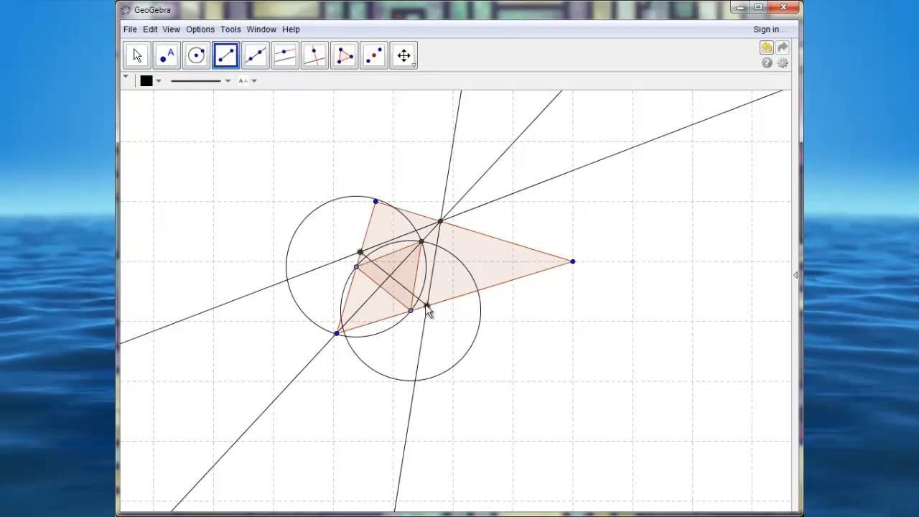
pyautogui.click(135, 55)
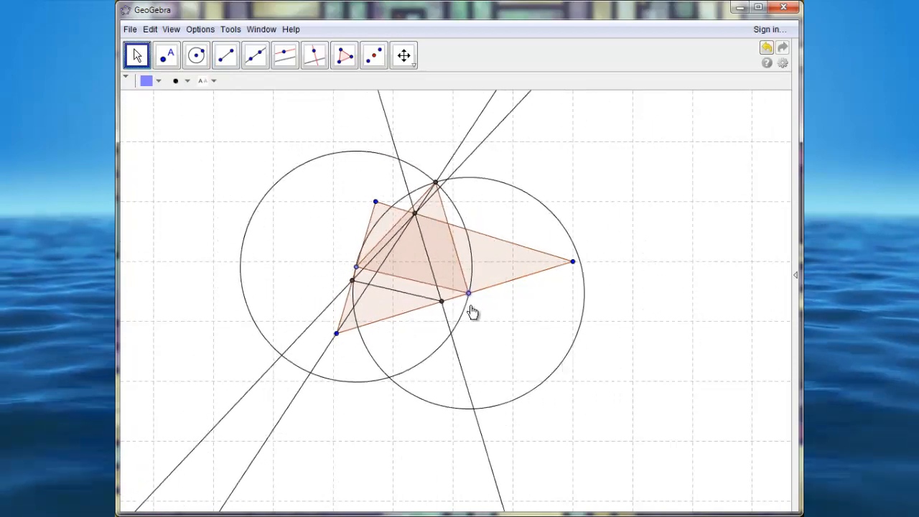
pyautogui.moveTo(468, 293); pyautogui.dragTo(445, 301)
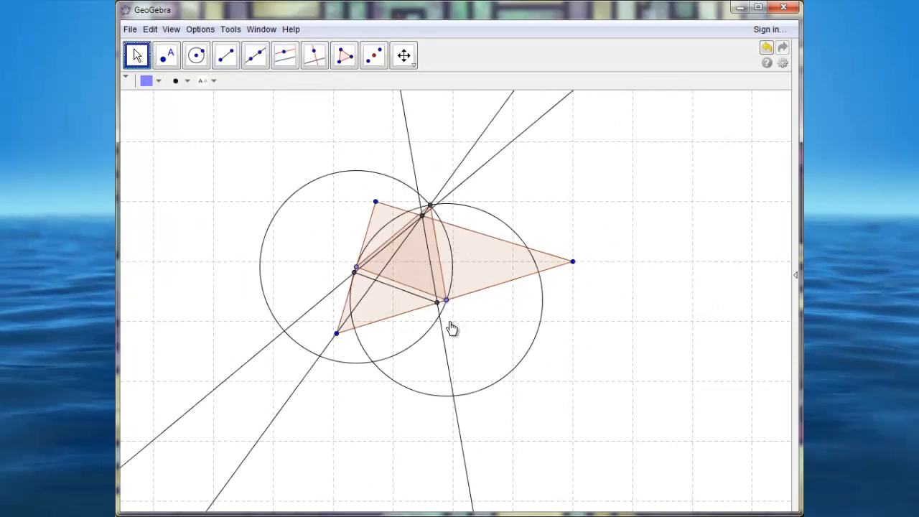